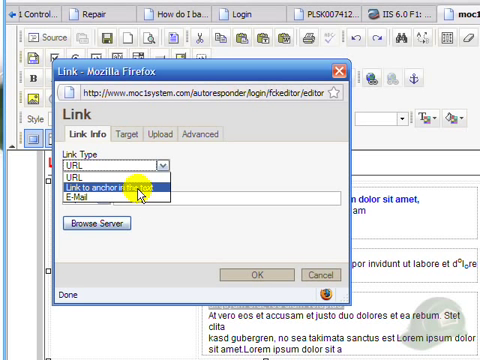
click(113, 165)
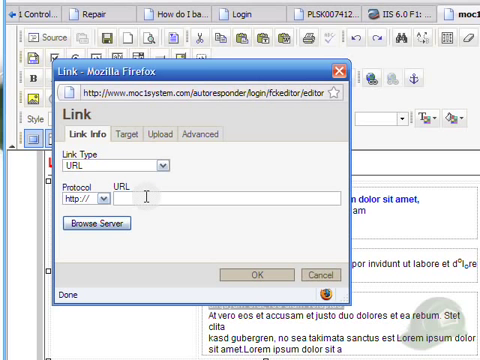
text(www.google.c)
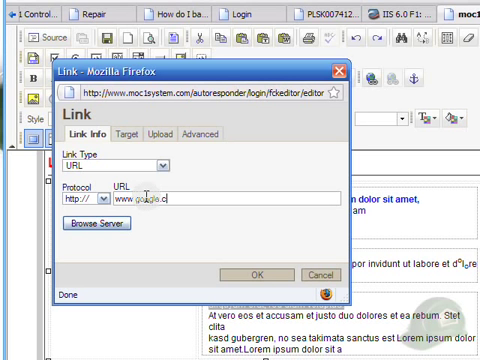
text(om)
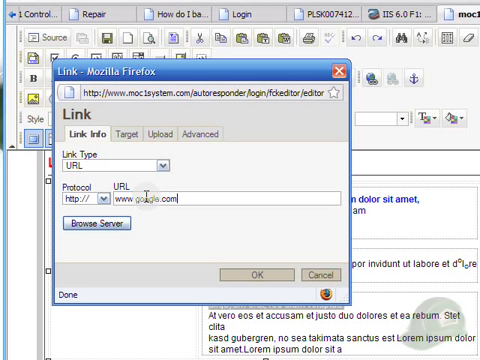
click(130, 131)
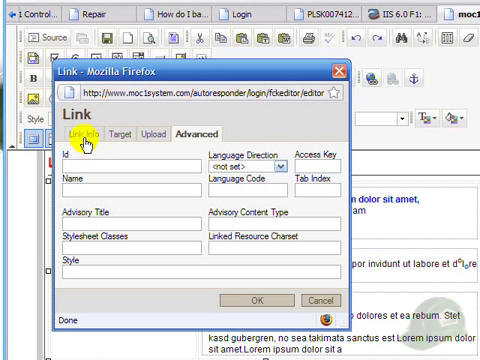
click(92, 131)
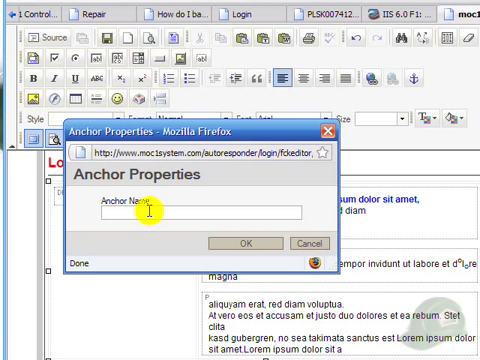
- Enter 'sales letter' as the anchor name
text(sales letter)
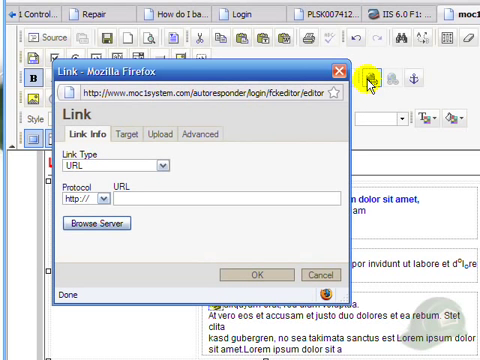
mouse_move(160, 170)
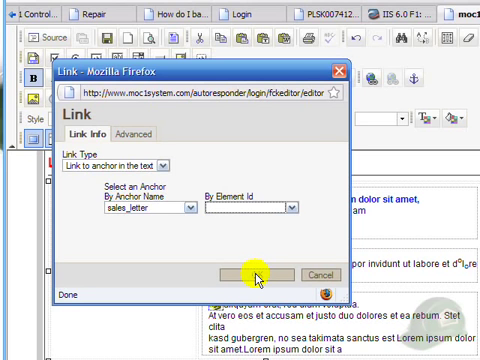
- Confirm the link targeting the sales_letter anchor
click(245, 274)
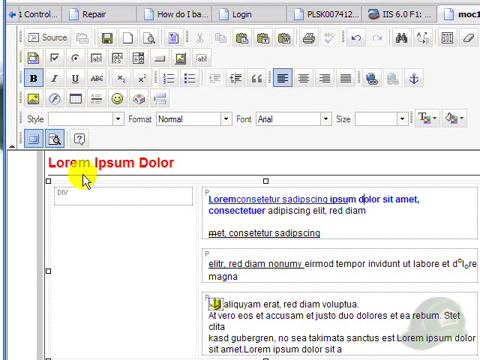
- Place the cursor in the empty left box and browse the server for an image
click(75, 194)
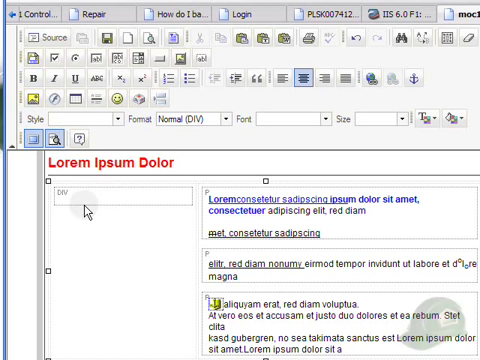
mouse_move(114, 253)
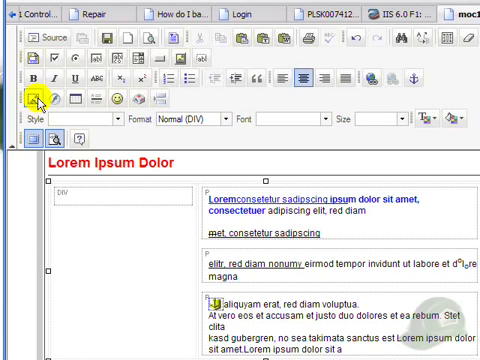
click(38, 98)
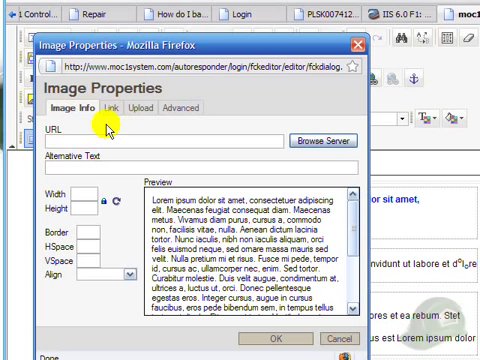
mouse_move(300, 138)
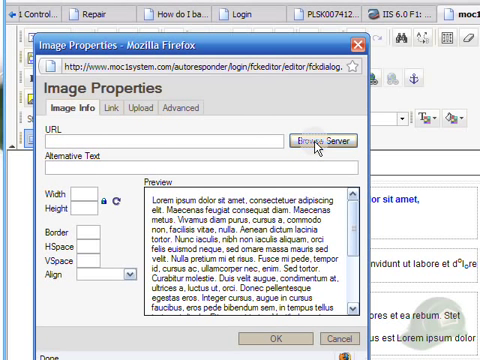
click(311, 142)
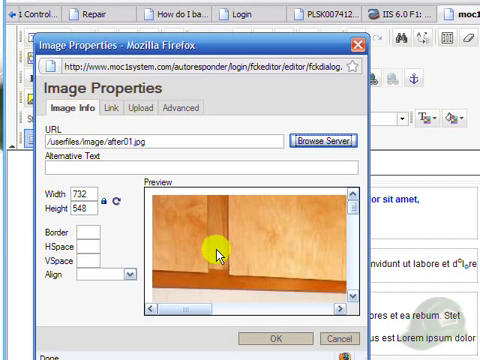
mouse_move(328, 236)
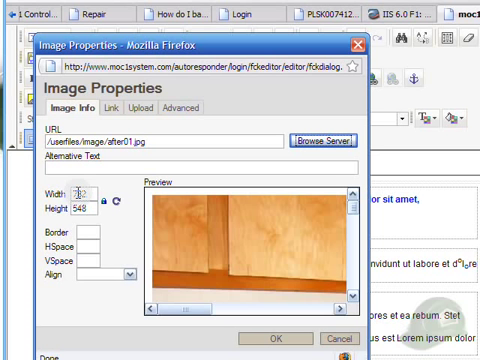
- Size after01.jpg to 100 by 75 with border, HSpace and VSpace of 3
click(88, 191)
text(100)
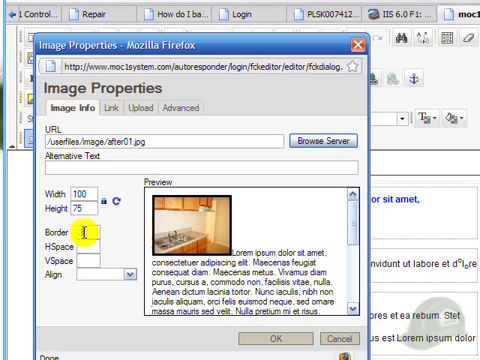
text(3)
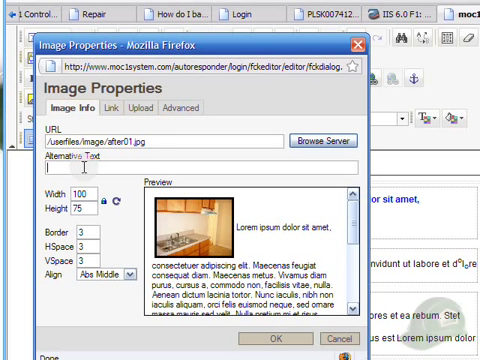
click(113, 111)
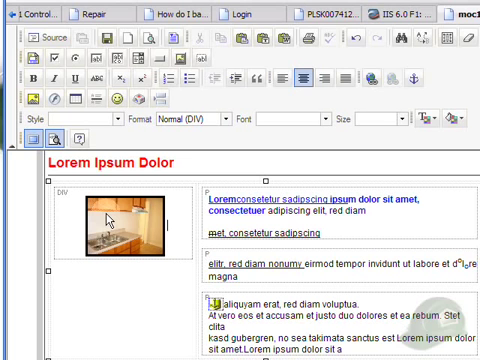
- Select the kitchen photo and drag its corner handle outward to fill the cell
click(112, 220)
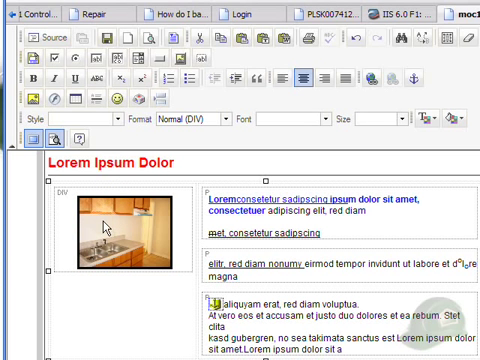
click(112, 228)
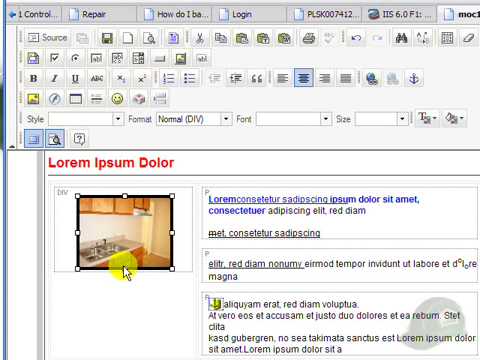
mouse_move(123, 267)
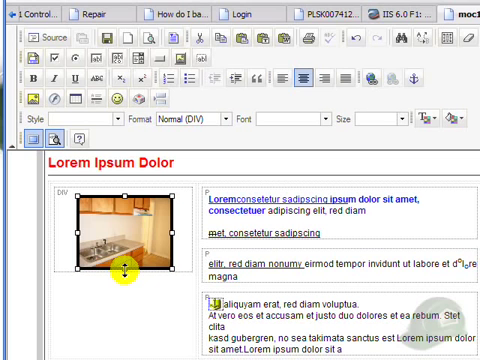
drag(124, 261, 128, 278)
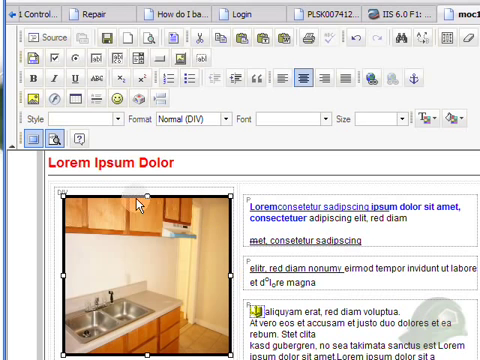
mouse_move(243, 266)
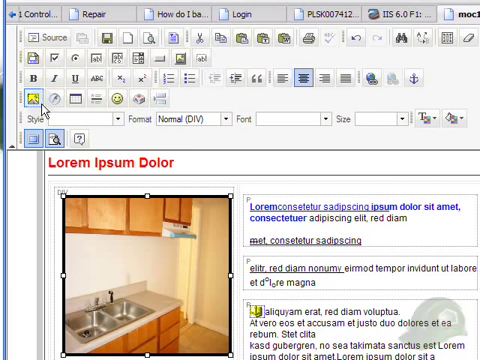
mouse_move(36, 98)
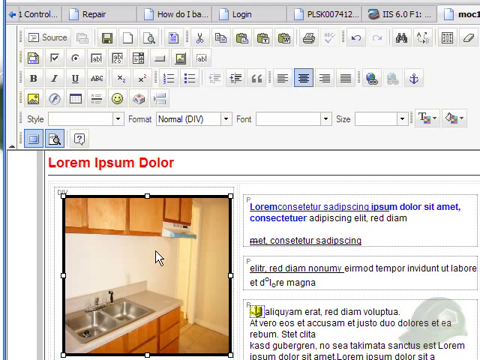
click(147, 256)
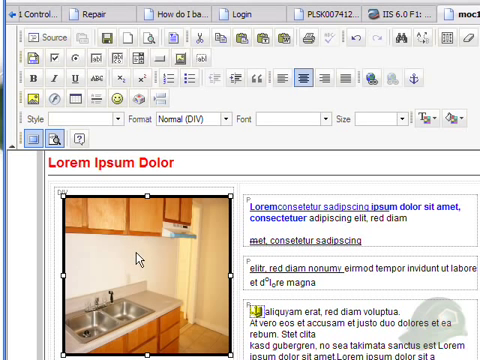
mouse_move(118, 290)
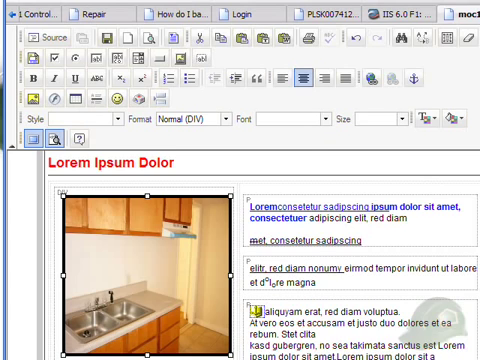
- Insert a 200-pixel-wide table with 3 rows and 2 columns
scroll(down, 3)
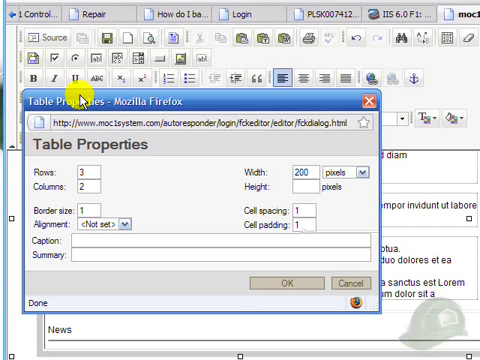
click(90, 172)
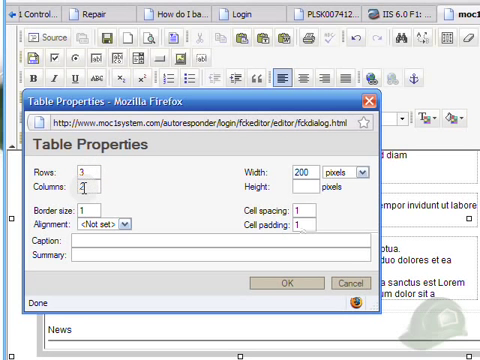
click(87, 171)
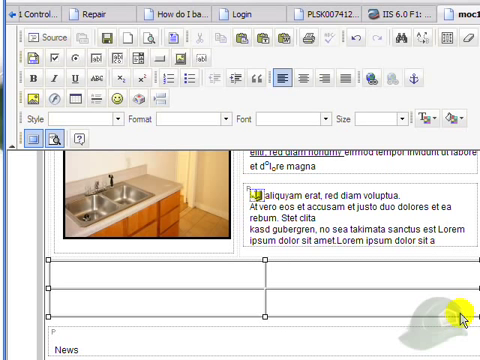
- Paste the kitchen photo into the new table's first cell
click(150, 200)
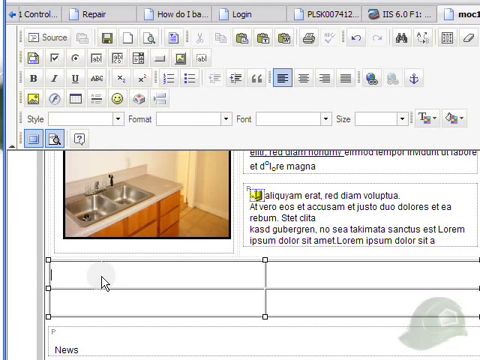
scroll(down, 3)
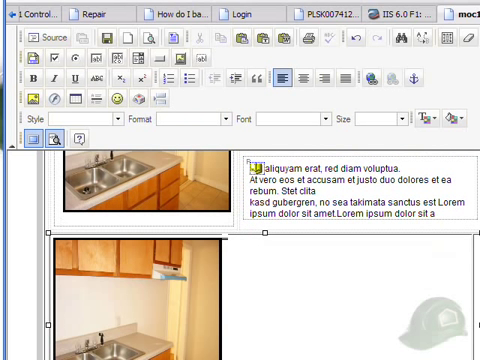